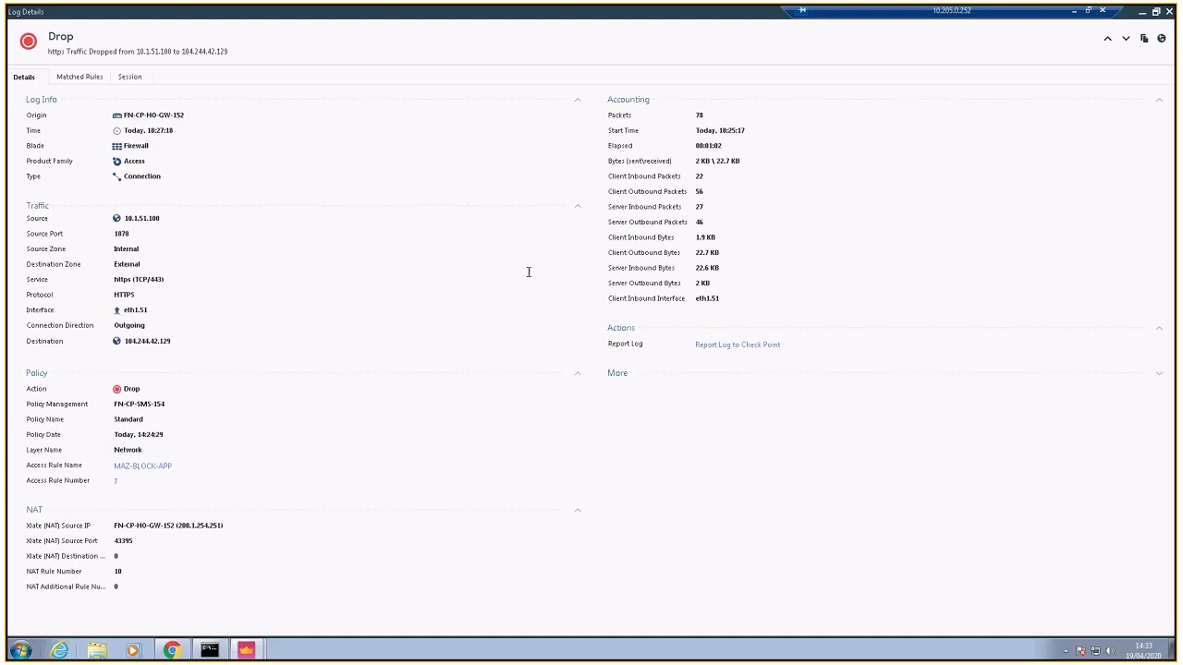
pyautogui.moveTo(127, 109)
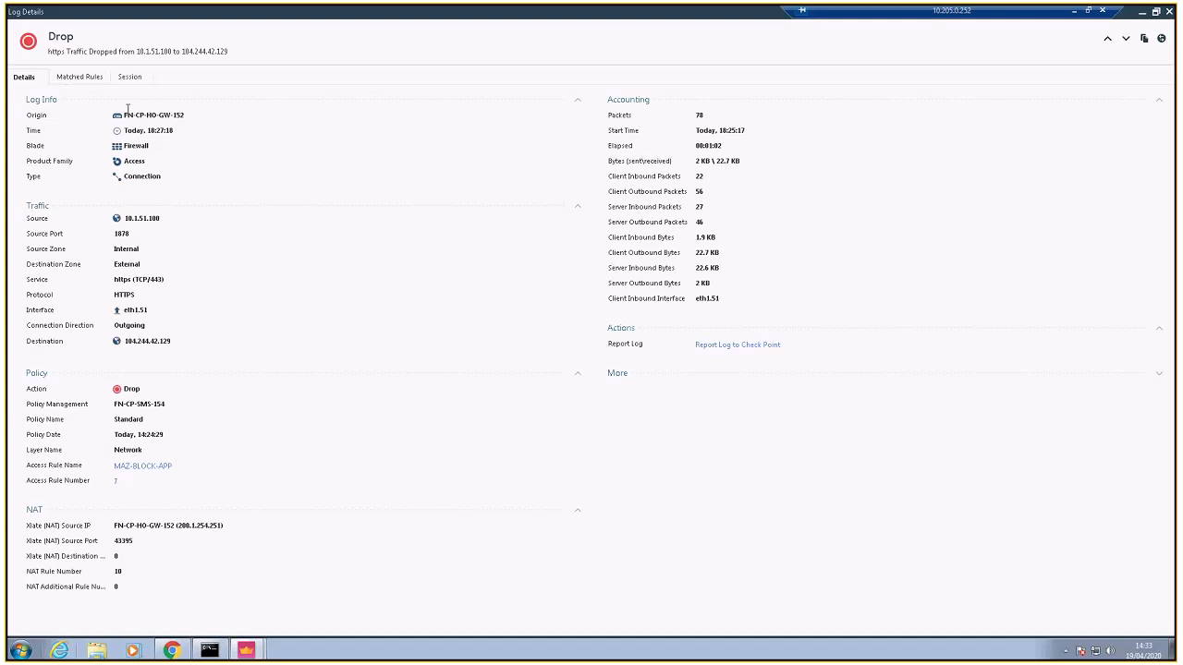
# - Show the matched rules for the dropped HTTPS log: rule 7 MAZ-BLOCK-APP, Network layer, Drop
pyautogui.click(79, 77)
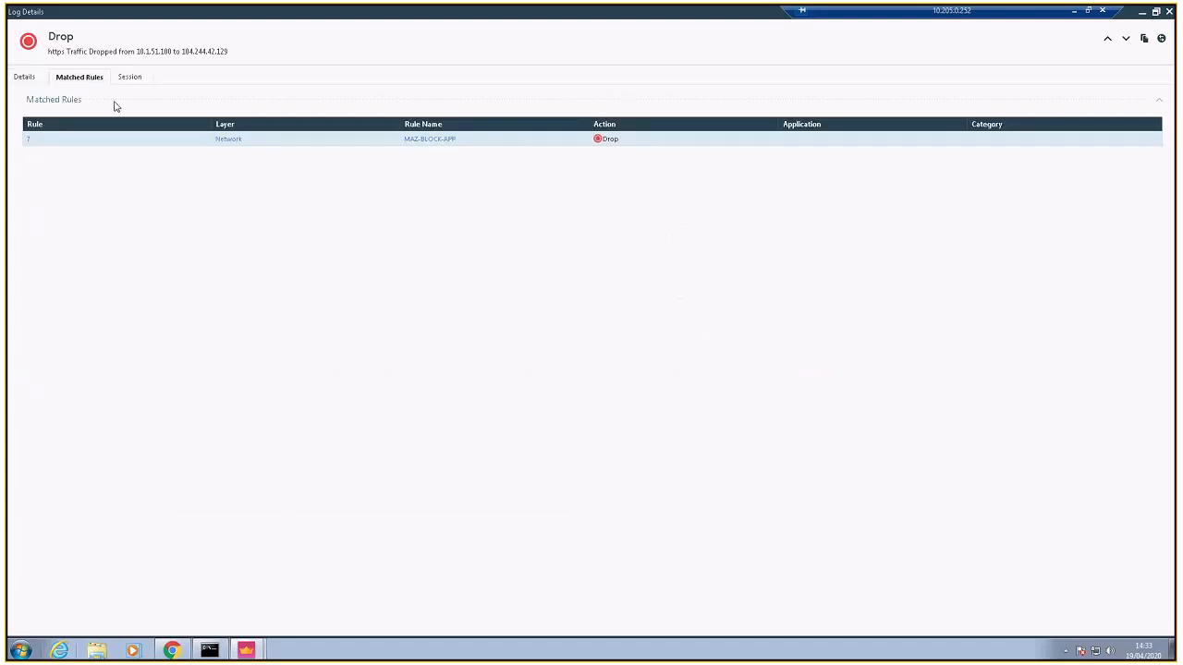
# - Show the session details: Twitter, Social Networking, low risk, dropped by rule 7 MAZ-BLOCK-APP
pyautogui.click(130, 77)
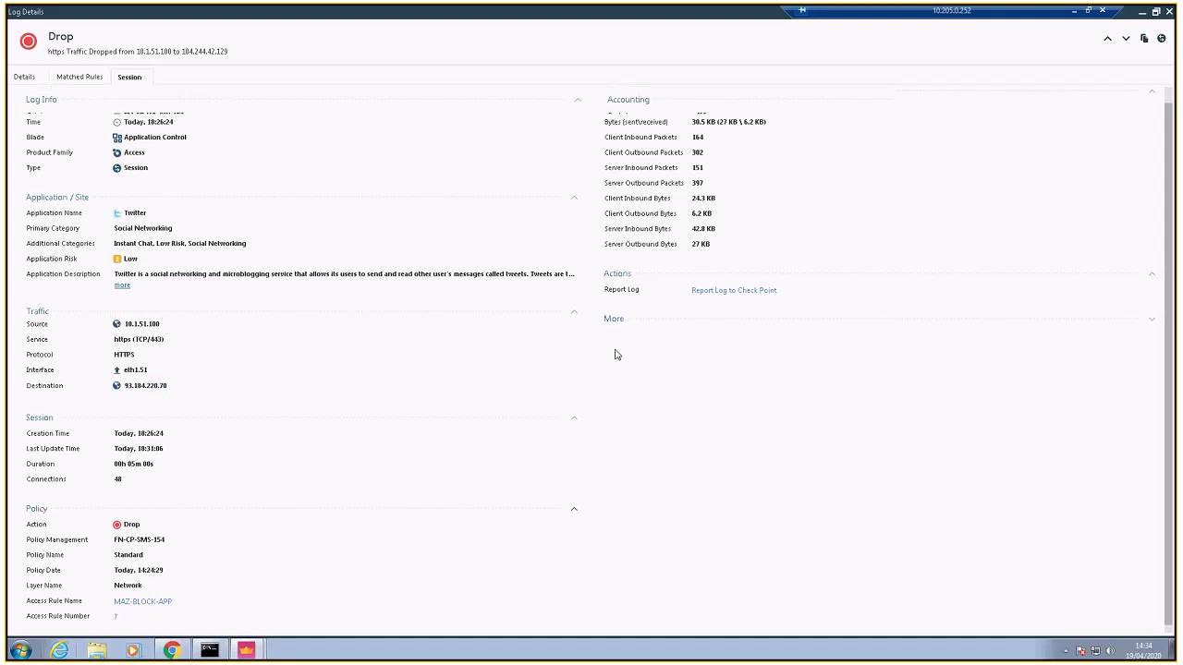
# - Return via Matched Rules to the general details: Firewall blade, Internal-to-External HTTPS, NAT rule 10
pyautogui.click(80, 76)
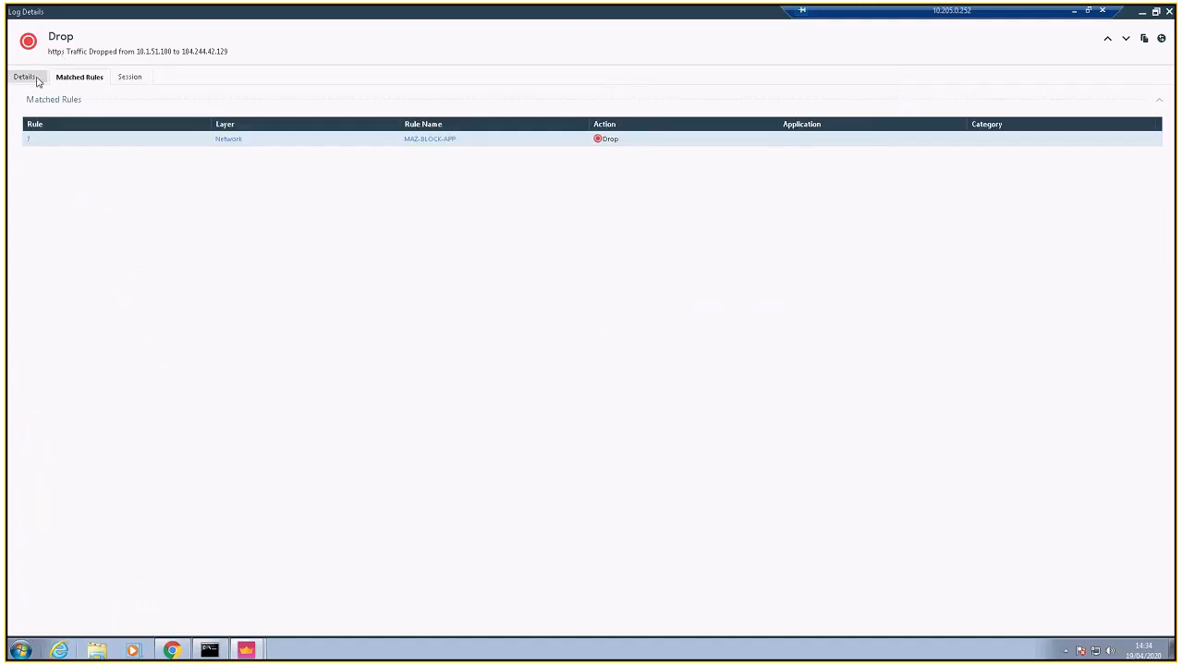
pyautogui.click(24, 77)
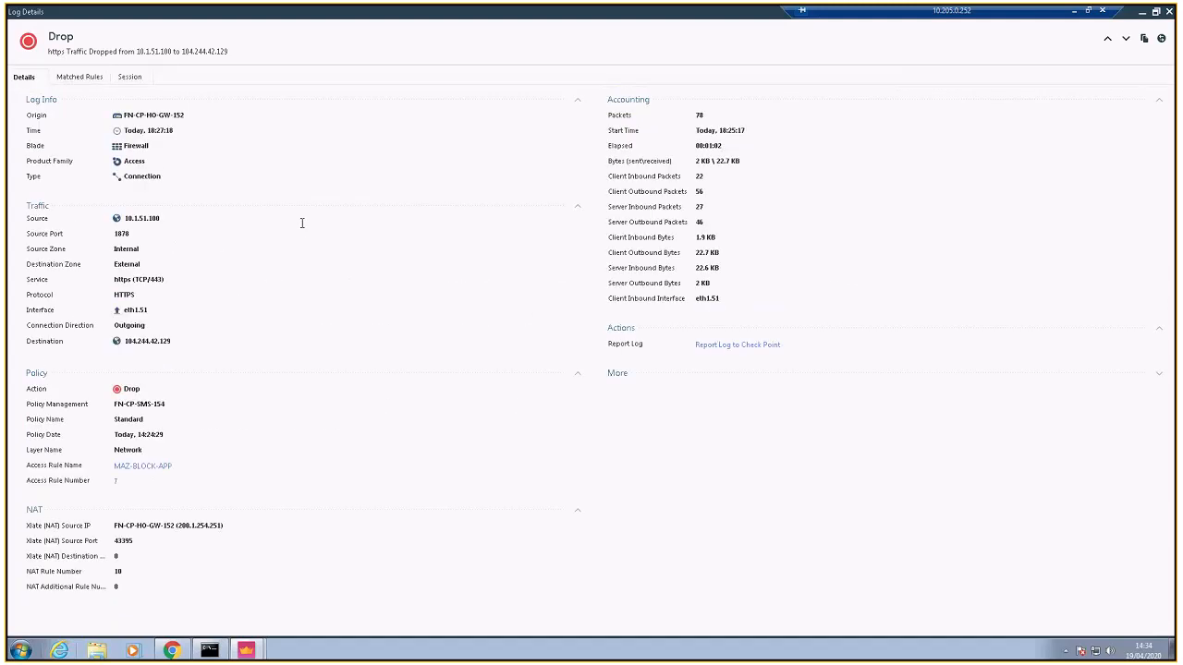
pyautogui.moveTo(773, 206)
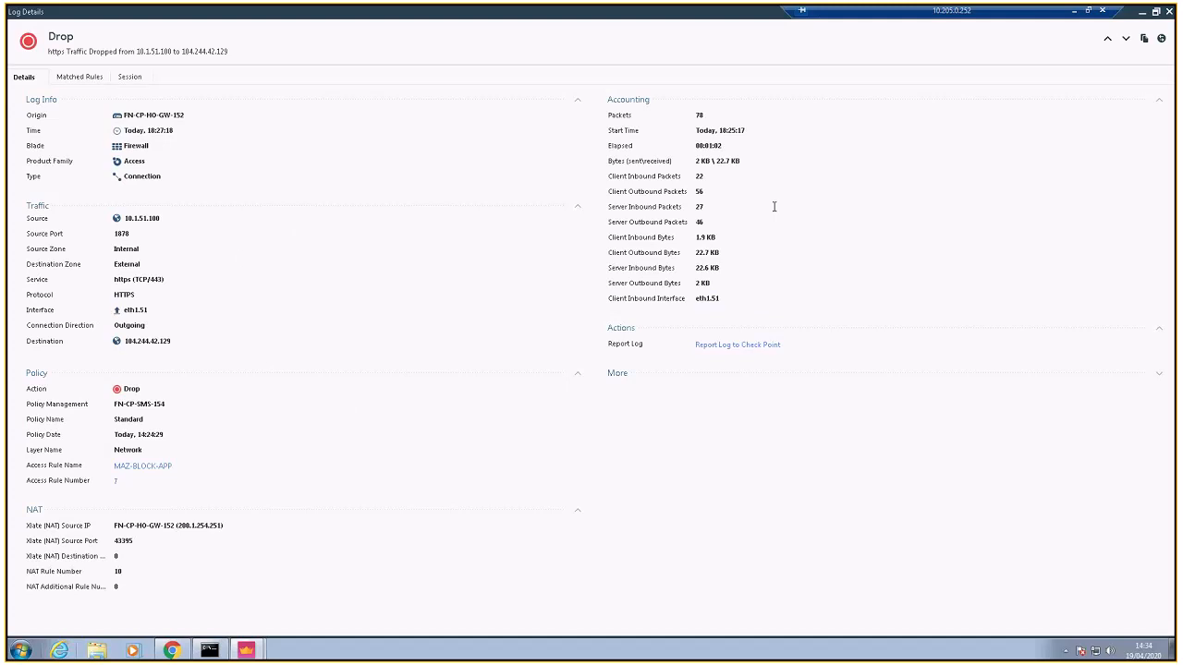
pyautogui.moveTo(131, 147)
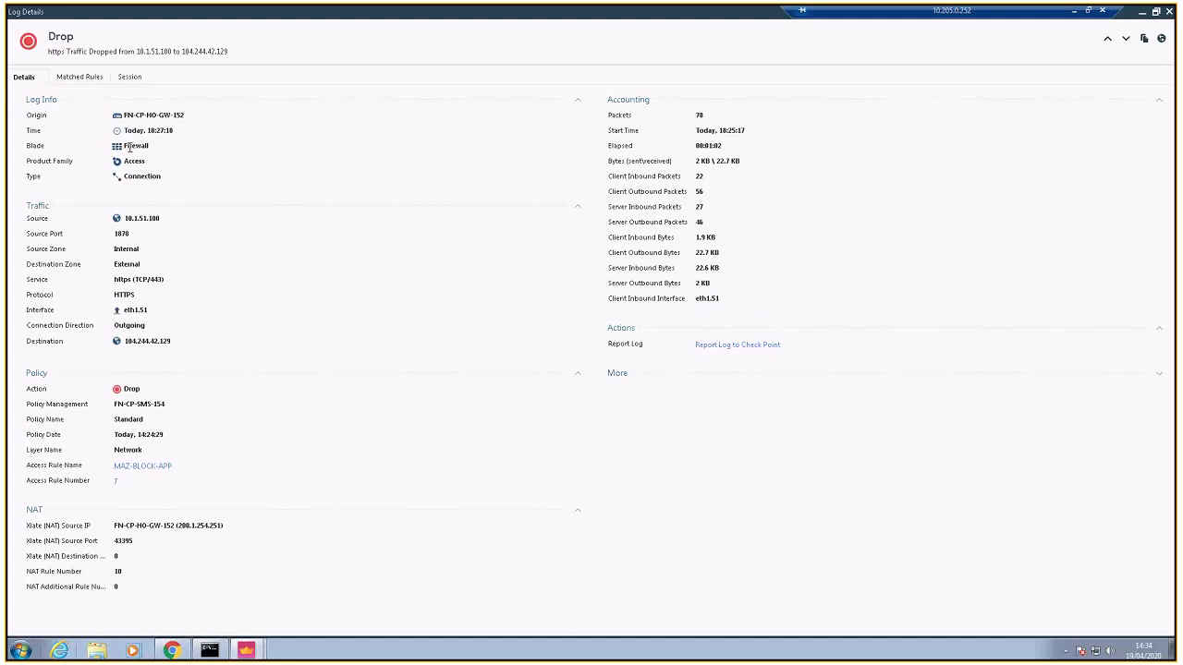
pyautogui.moveTo(127, 267)
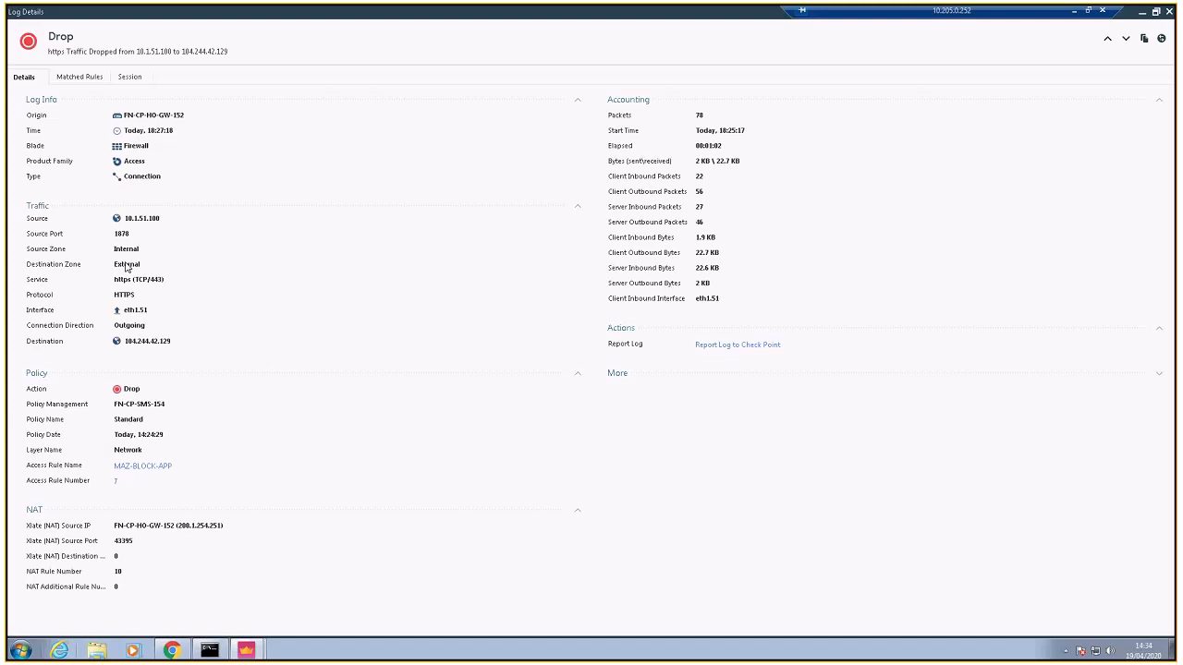
pyautogui.moveTo(132, 249)
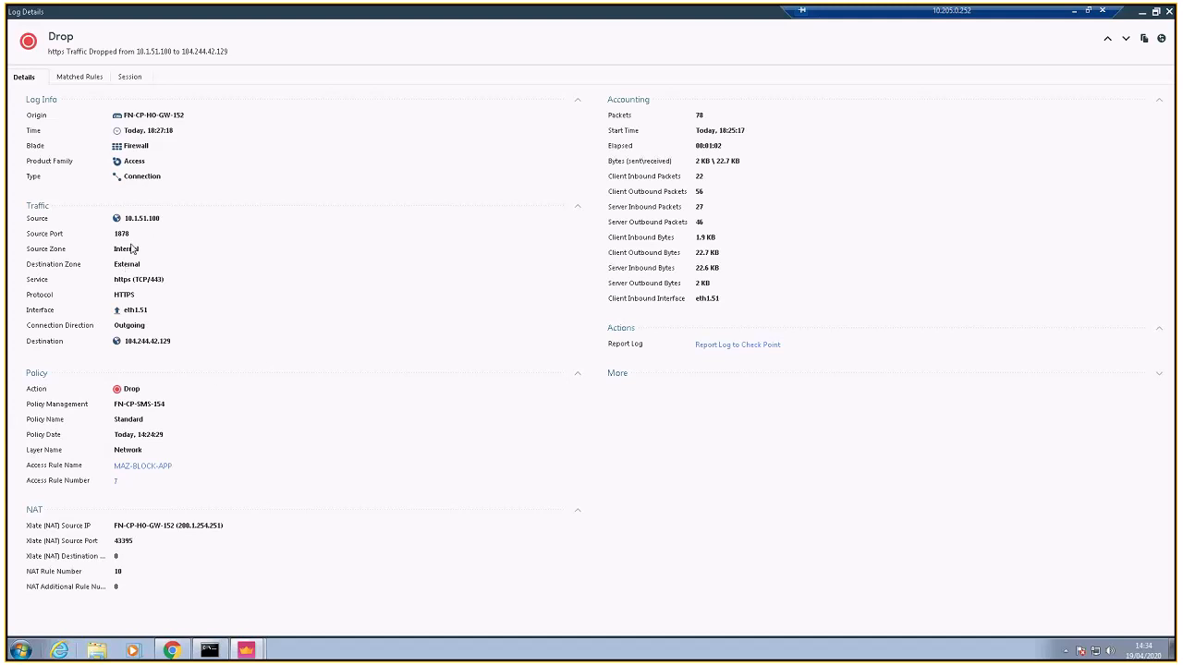
pyautogui.doubleClick(140, 218)
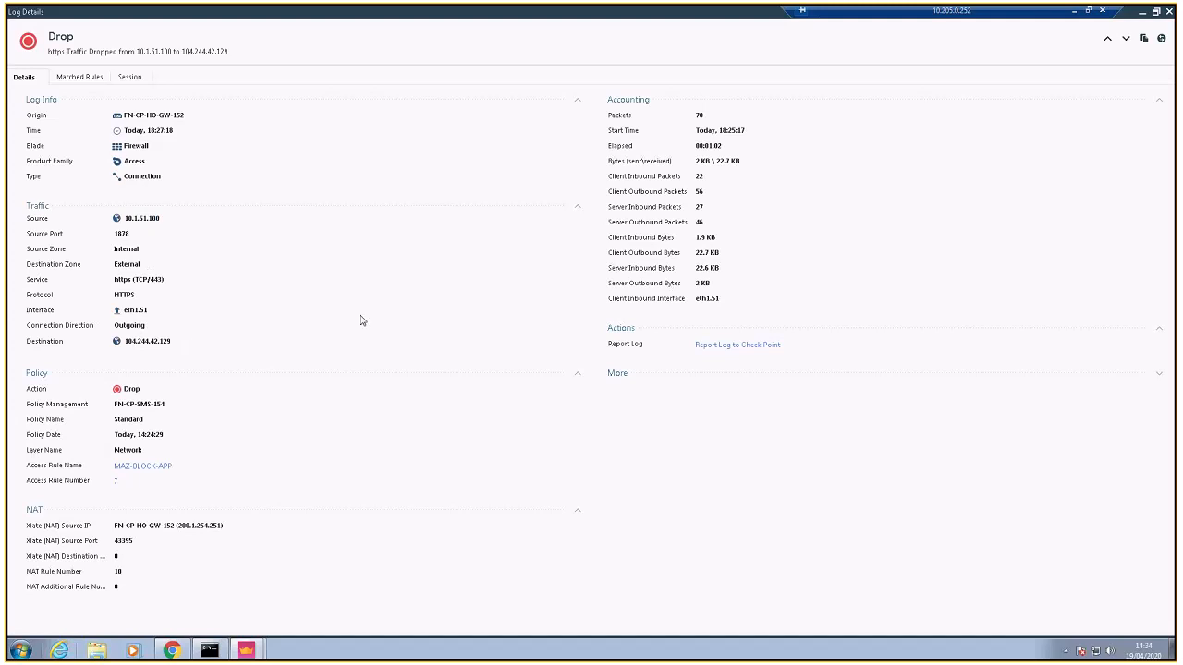
pyautogui.moveTo(875, 9)
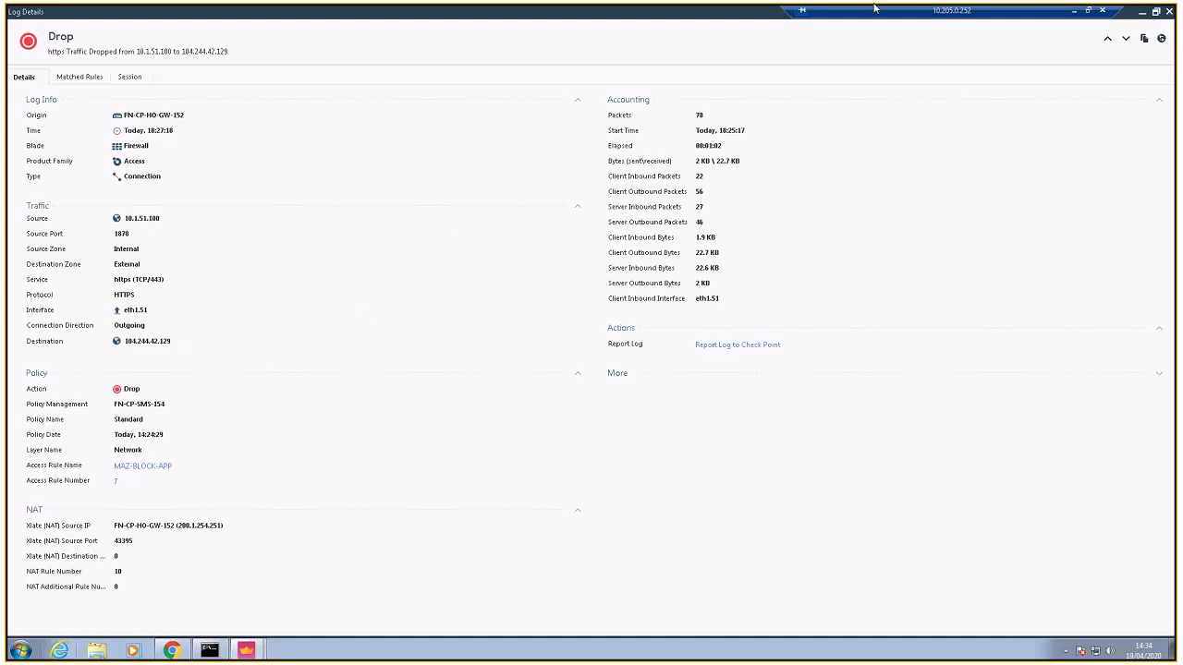